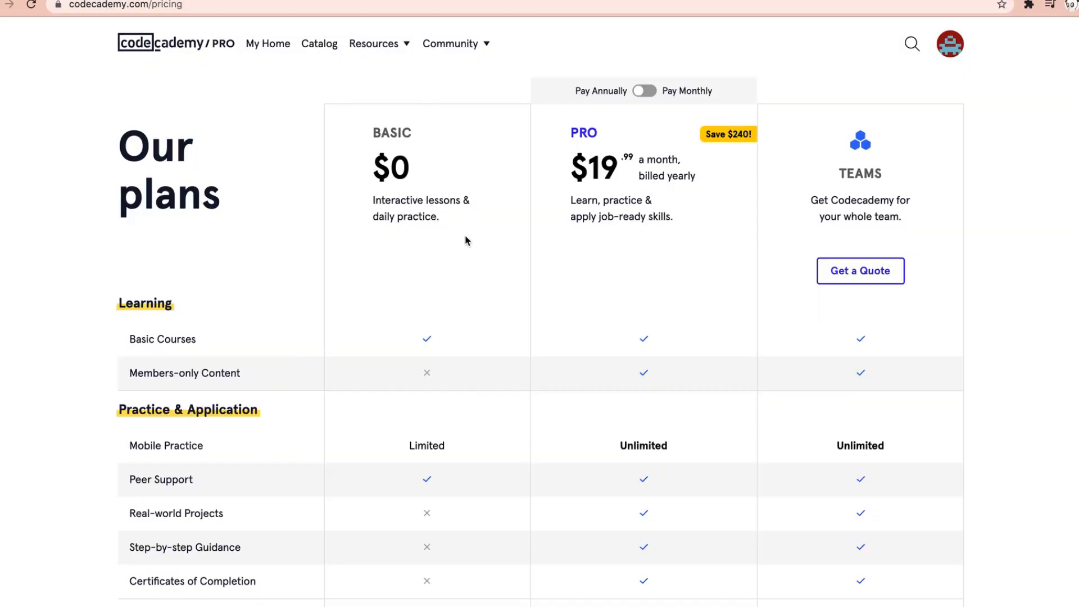
Scroll to the pricing FAQ and highlight the 'What is the difference between Basic and Pro?' answer
{"action": "scroll", "scroll_direction": "down", "scroll_amount": 3}
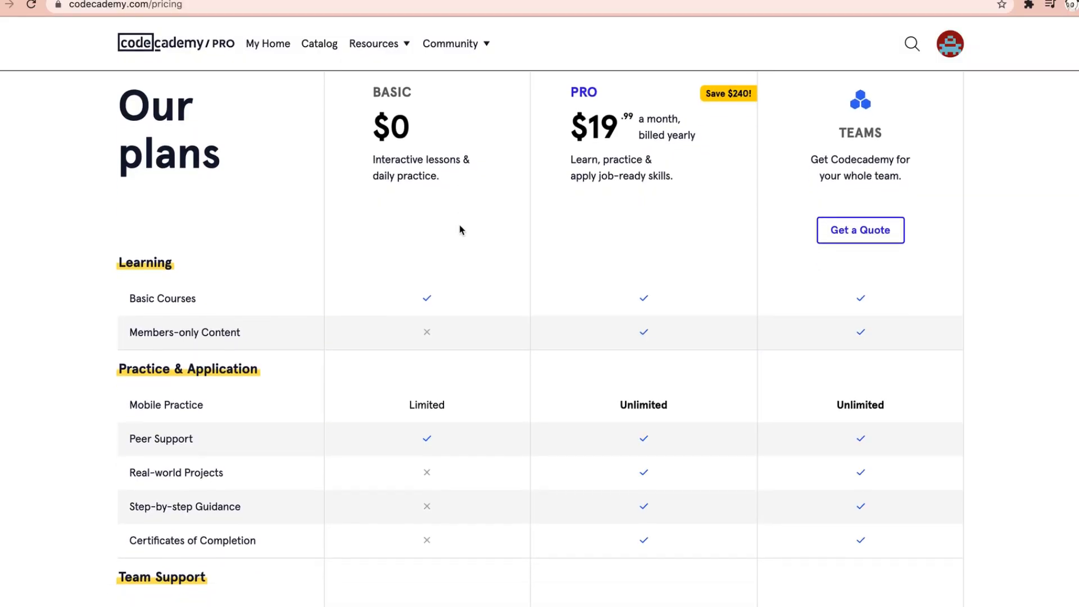
{"action": "scroll", "scroll_direction": "down", "scroll_amount": 3}
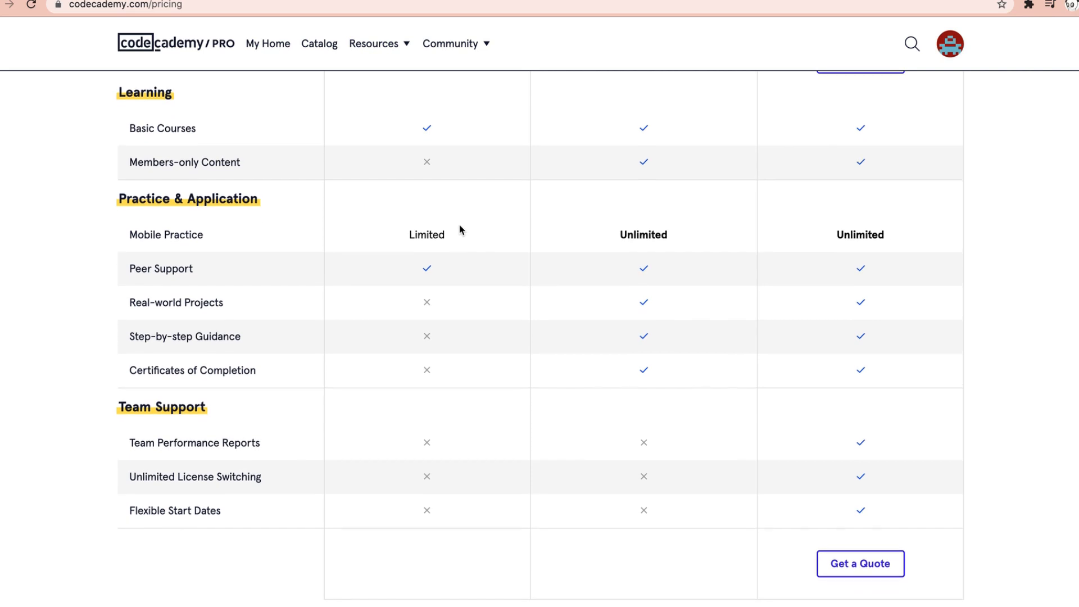
{"action": "scroll", "scroll_direction": "down", "scroll_amount": 3}
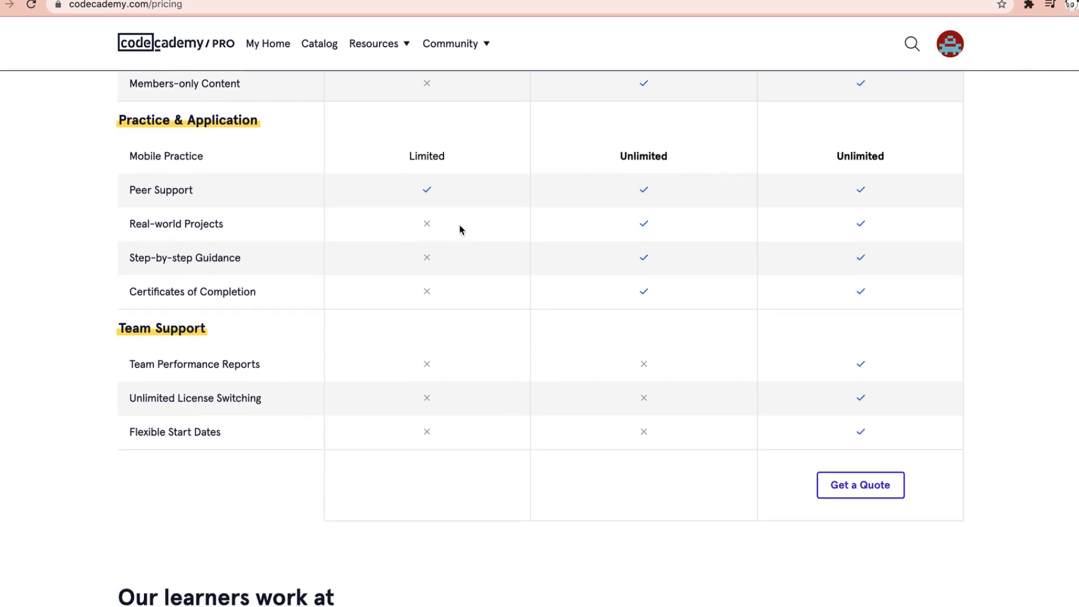
{"action": "scroll", "scroll_direction": "down", "scroll_amount": 3}
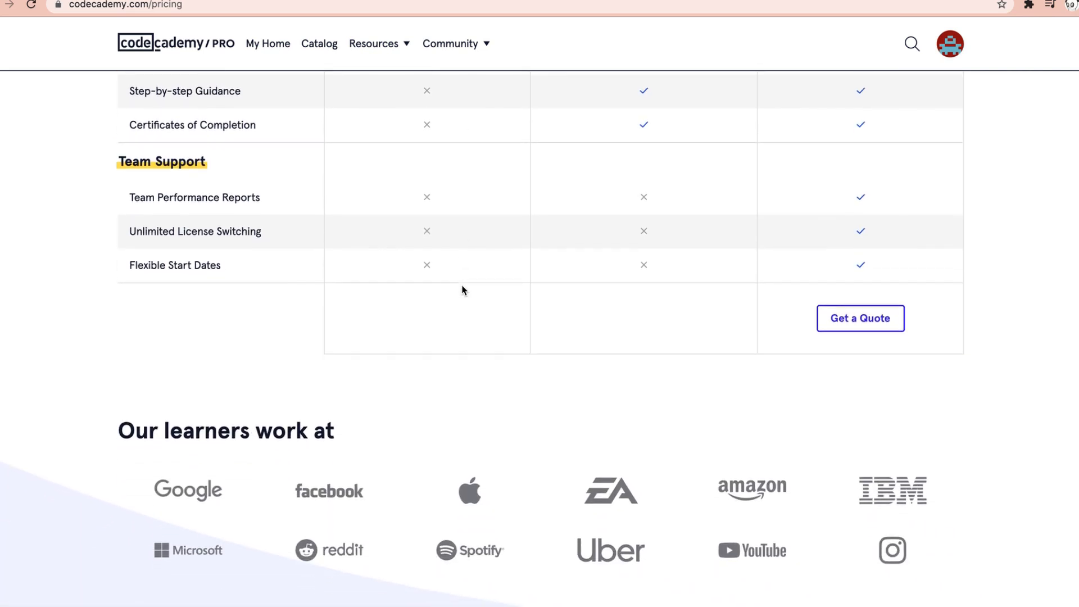
{"action": "scroll", "scroll_direction": "down", "scroll_amount": 3}
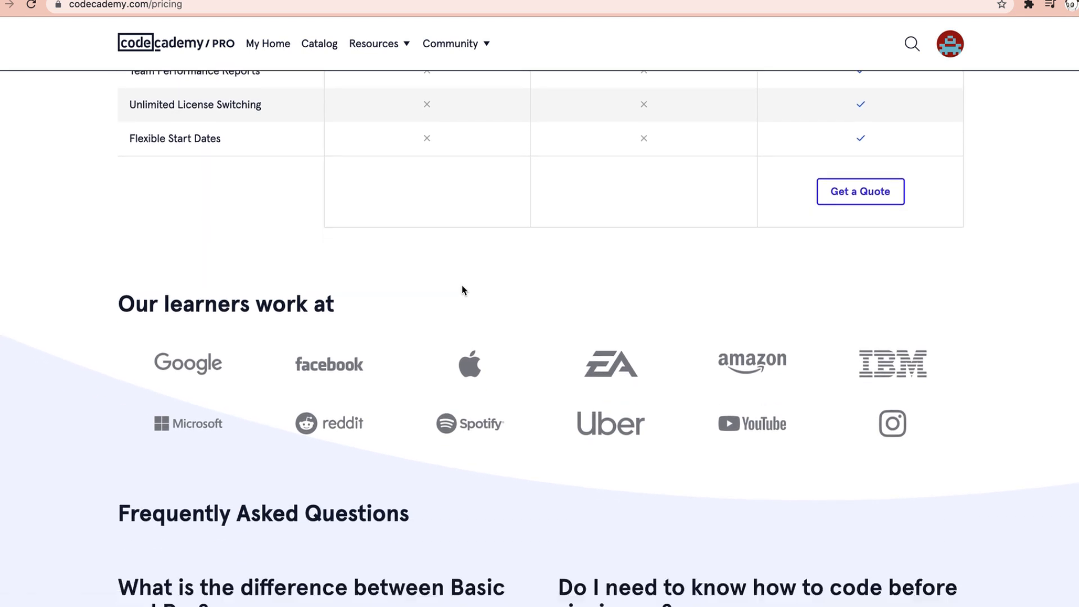
{"action": "scroll", "scroll_direction": "down", "scroll_amount": 3}
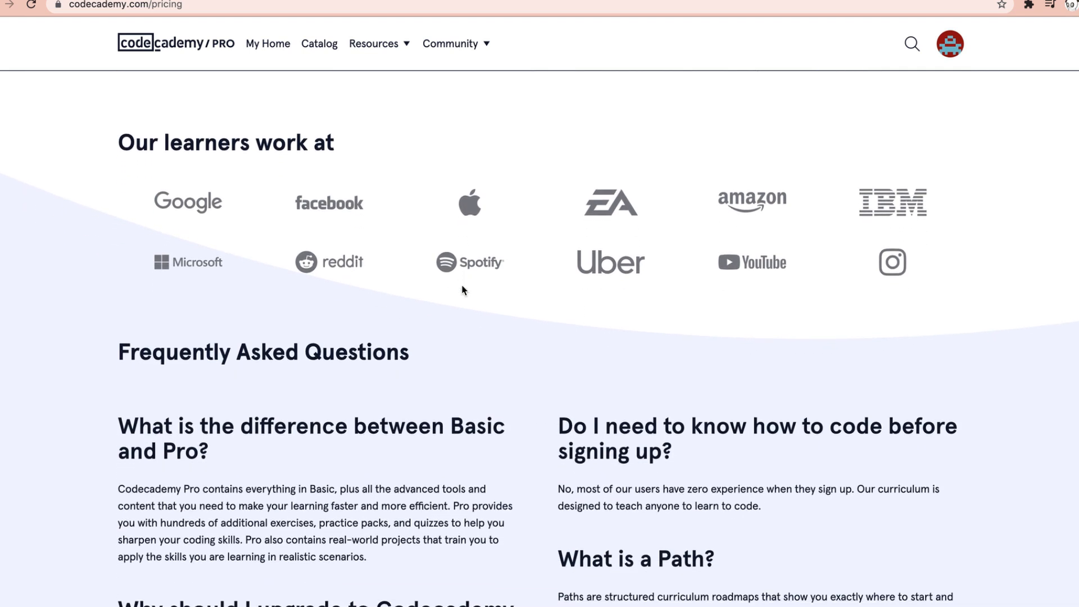
{"action": "scroll", "scroll_direction": "down", "scroll_amount": 3}
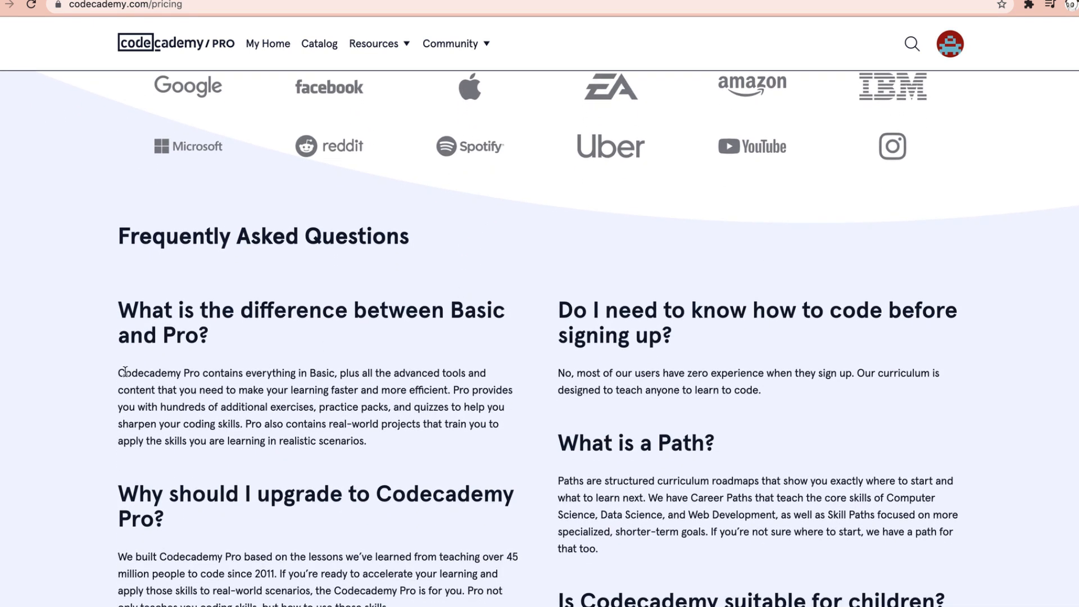
{"action": "left_click_drag", "start_coordinate": [119, 373], "coordinate": [389, 424]}
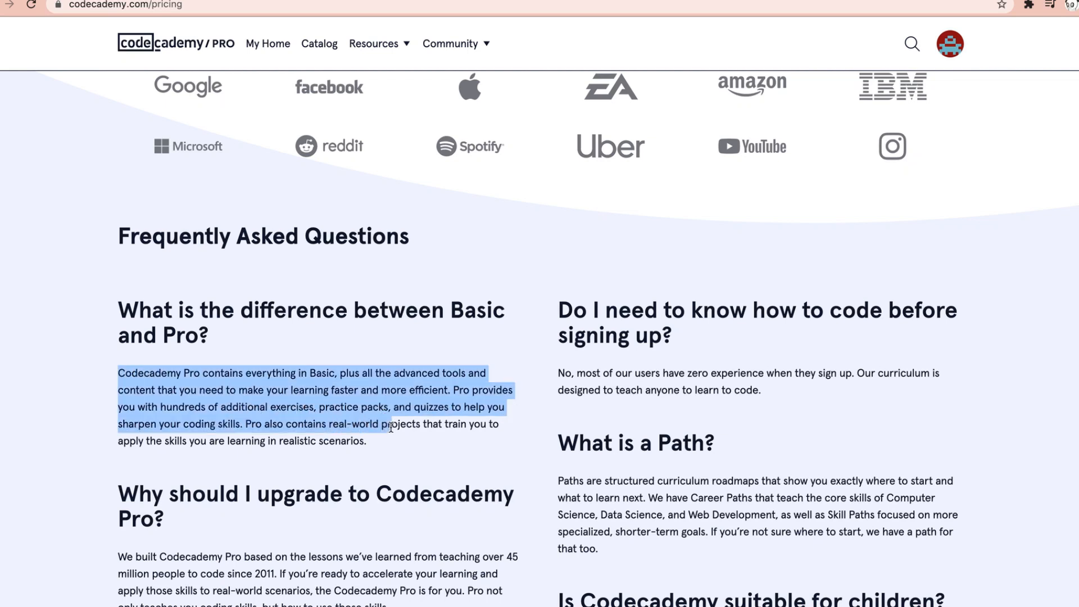